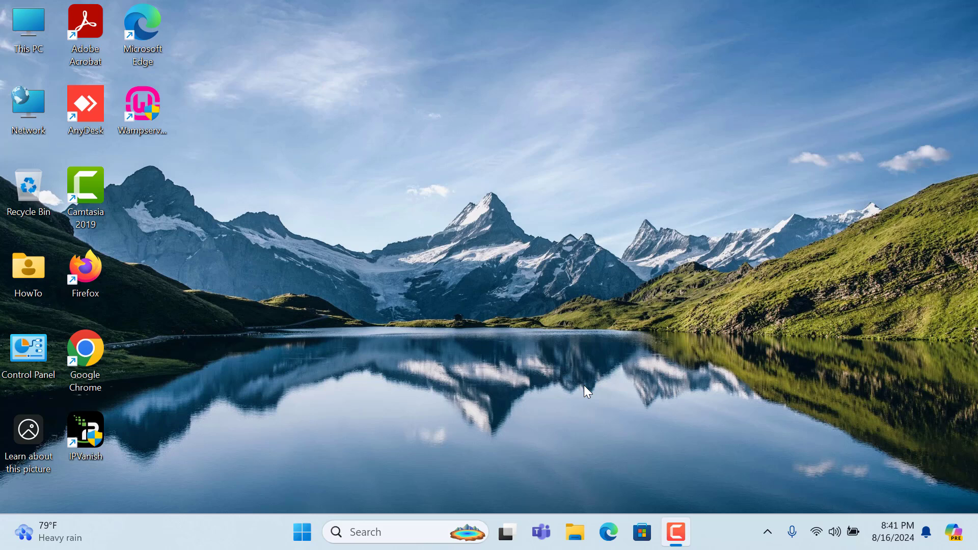
mouse_move(302, 532)
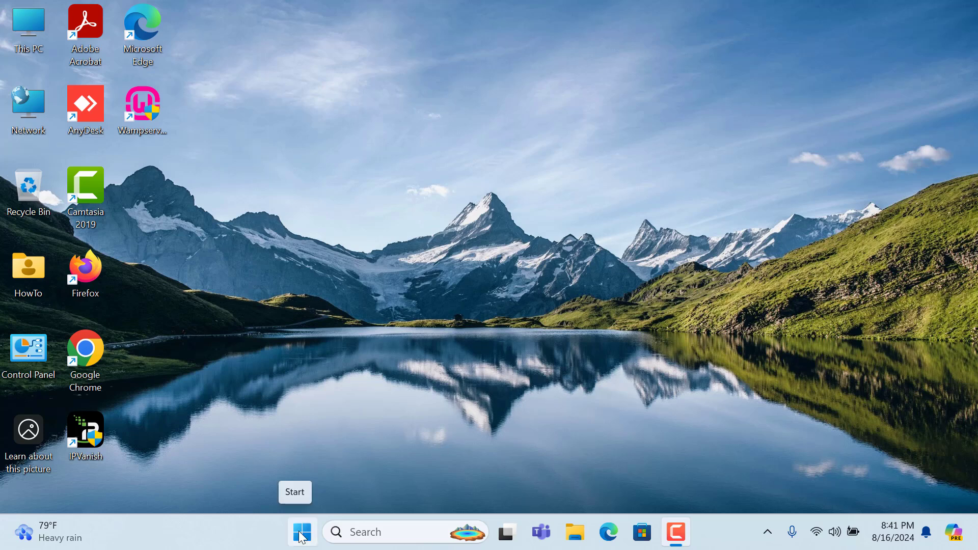
Step: Launch Settings from the Start button's quick link menu
right_click(302, 532)
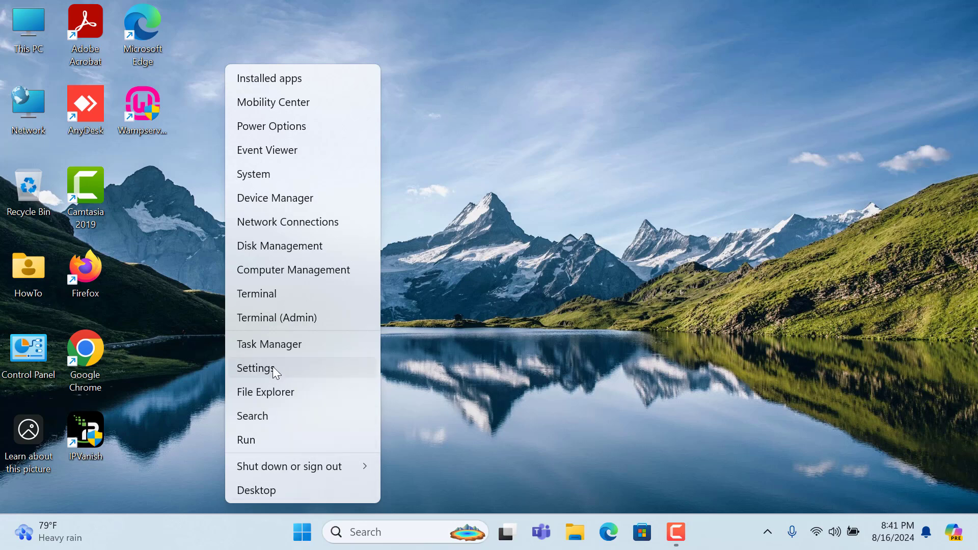
click(256, 368)
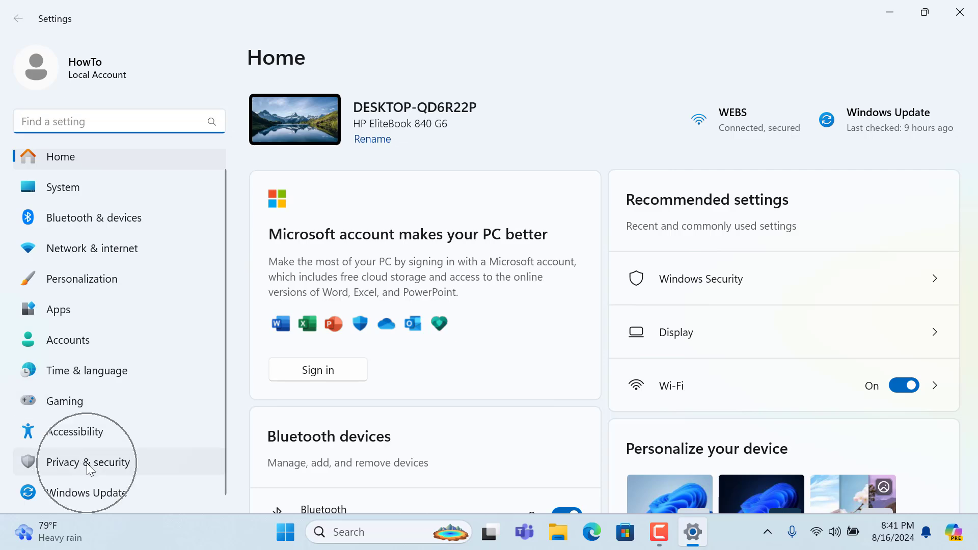
Step: Go to Privacy & security > Windows Security and launch the Windows Security app
click(88, 462)
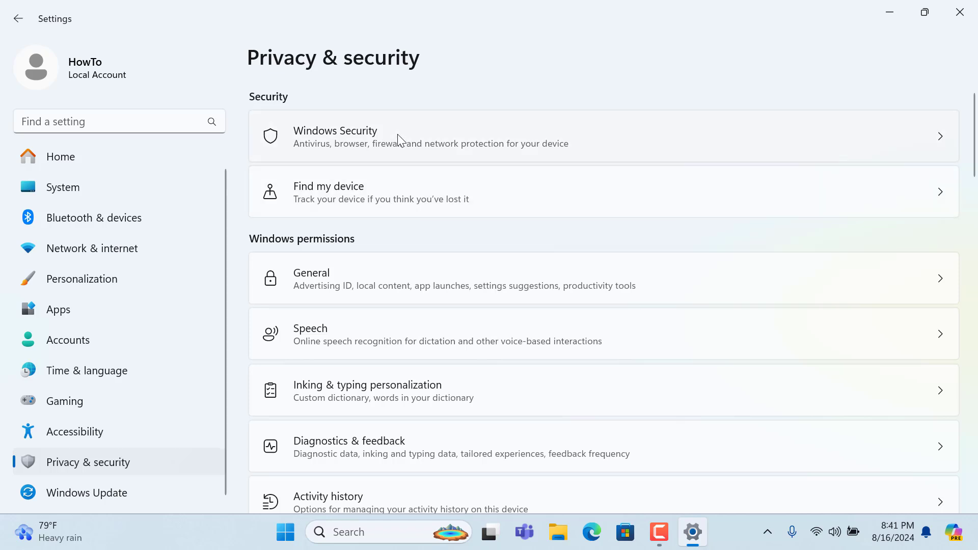
click(436, 136)
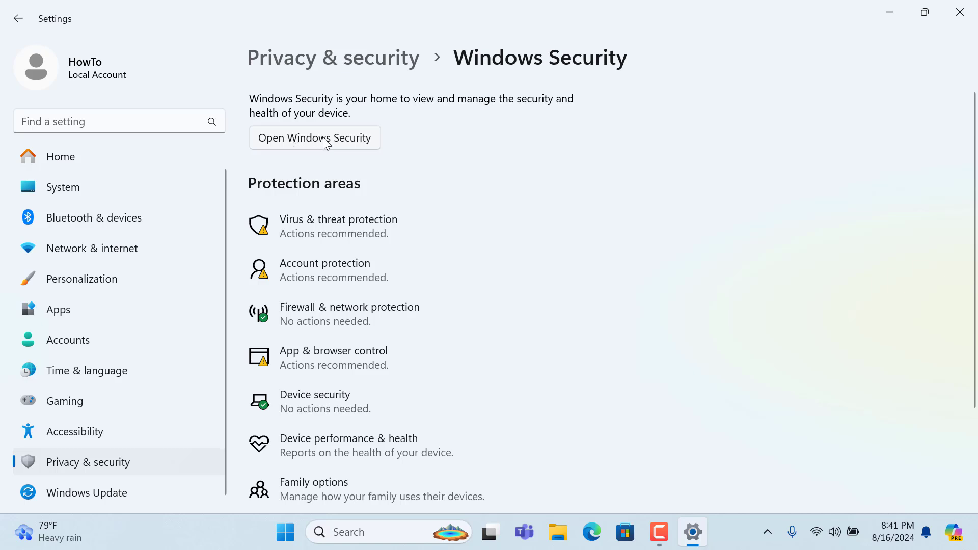
click(315, 138)
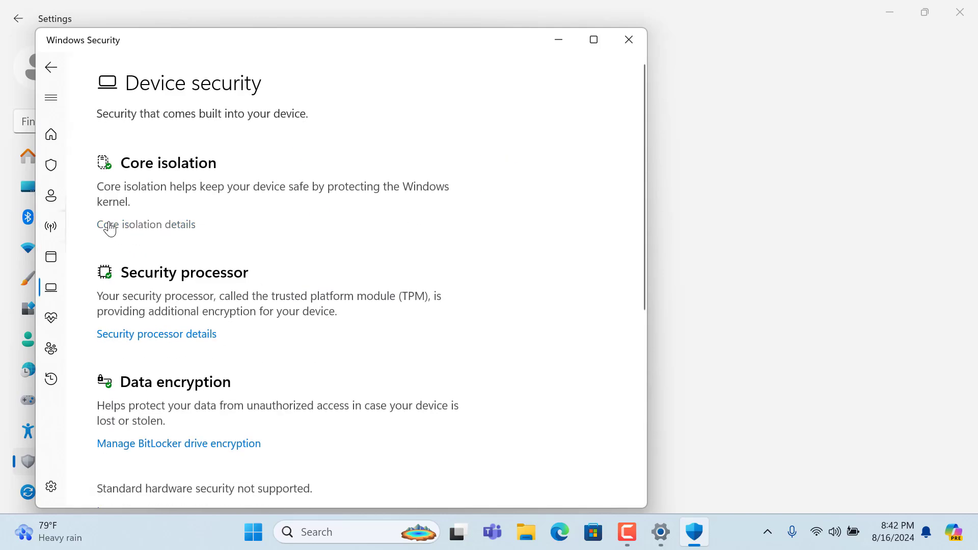
mouse_move(161, 236)
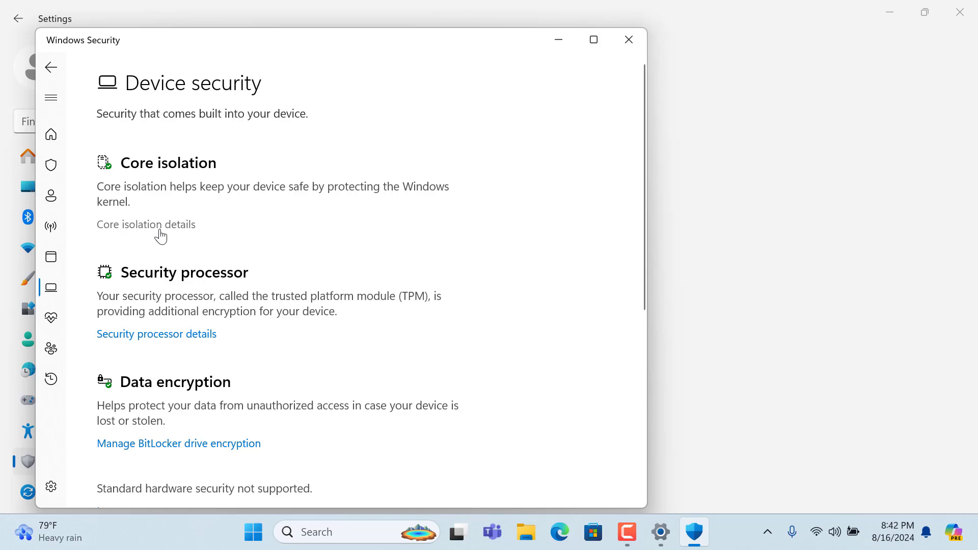
mouse_move(176, 233)
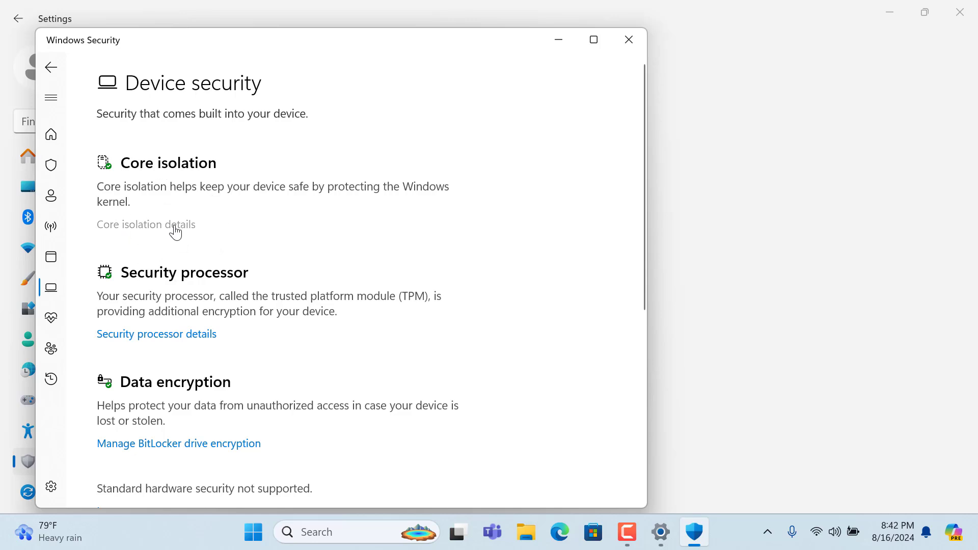
Step: Open Core isolation details and switch Memory integrity Off
click(145, 225)
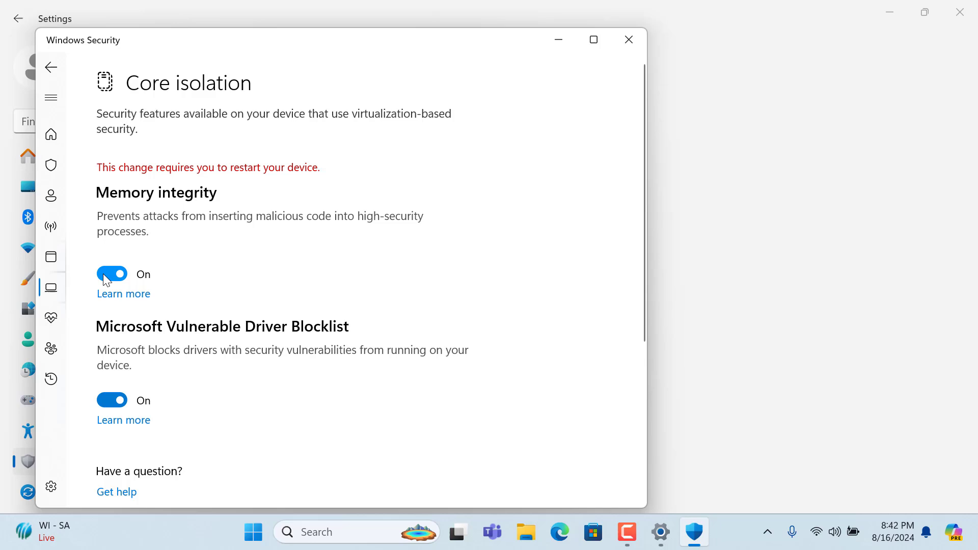
click(112, 274)
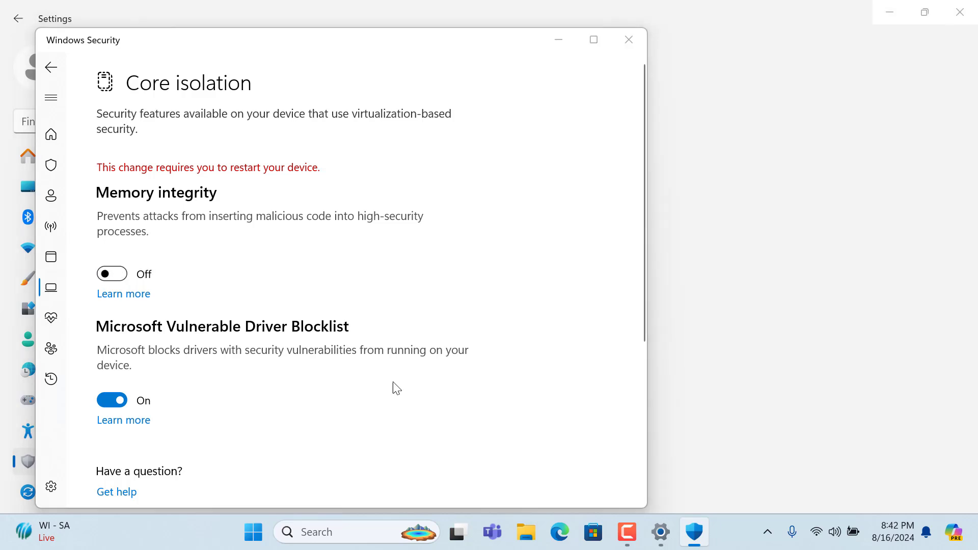